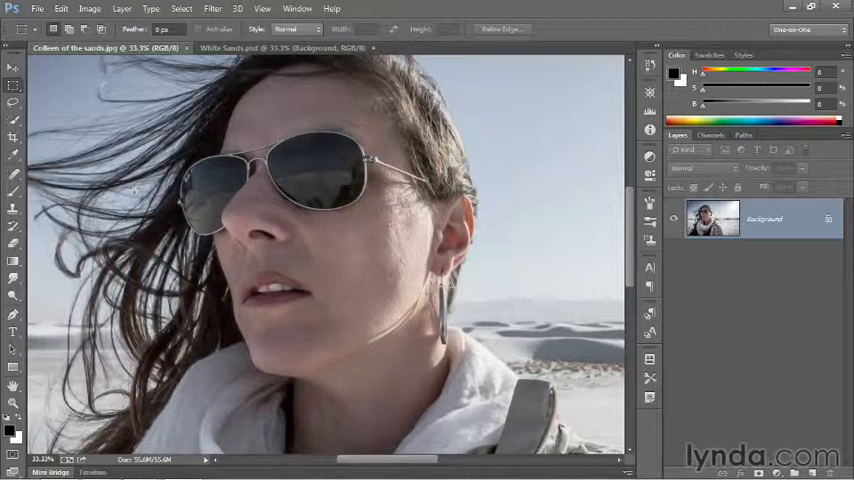
mouse_move(144, 110)
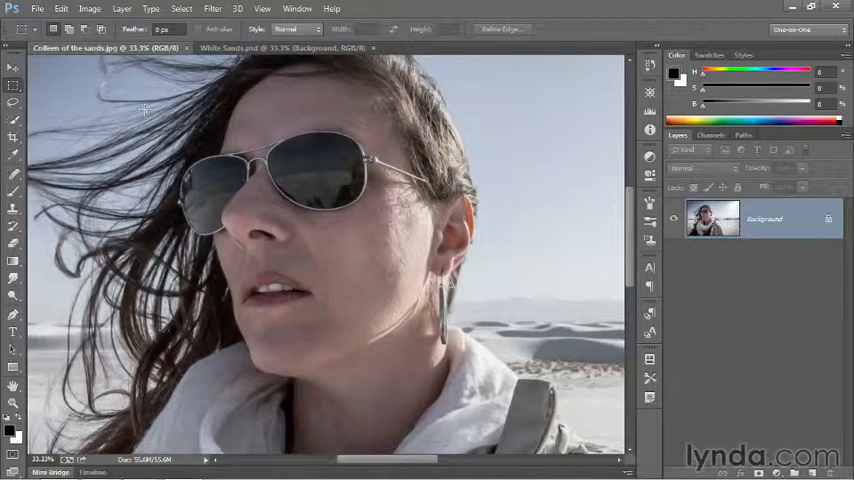
- Select a rectangle around the left lens and create a new layer named glasses
drag(144, 110, 410, 268)
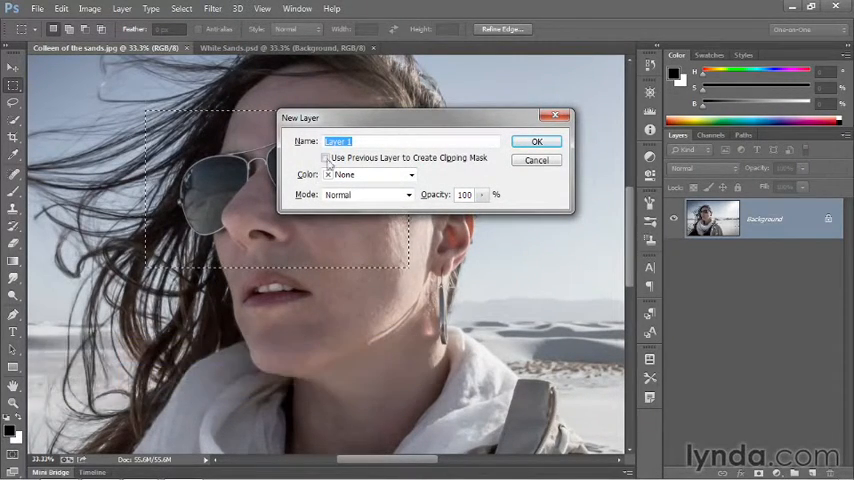
text(glasses)
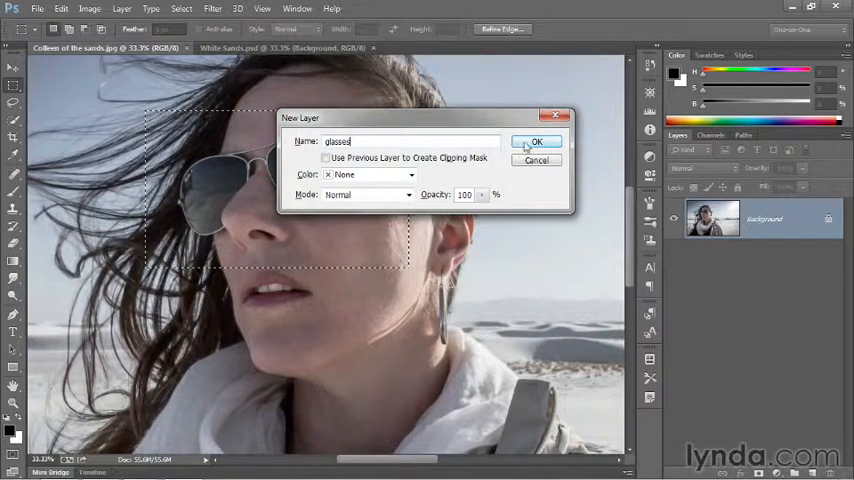
click(536, 140)
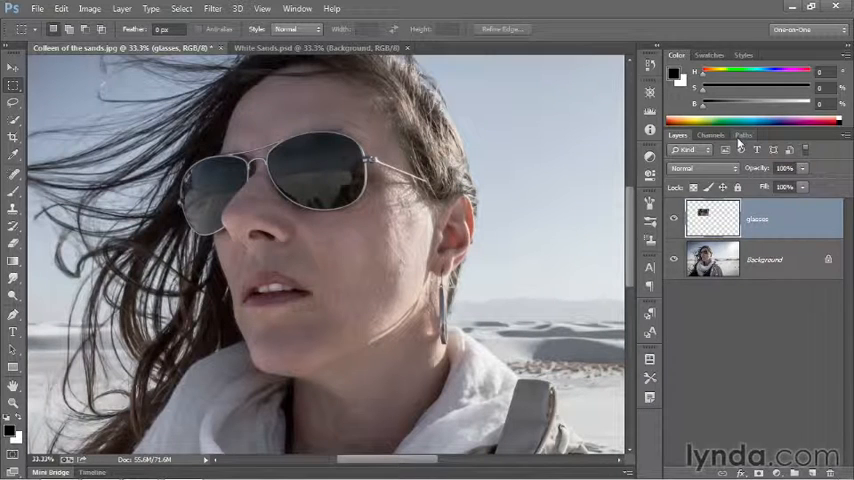
- Show the saved lens outline path and select it with the Path Selection tool
click(744, 136)
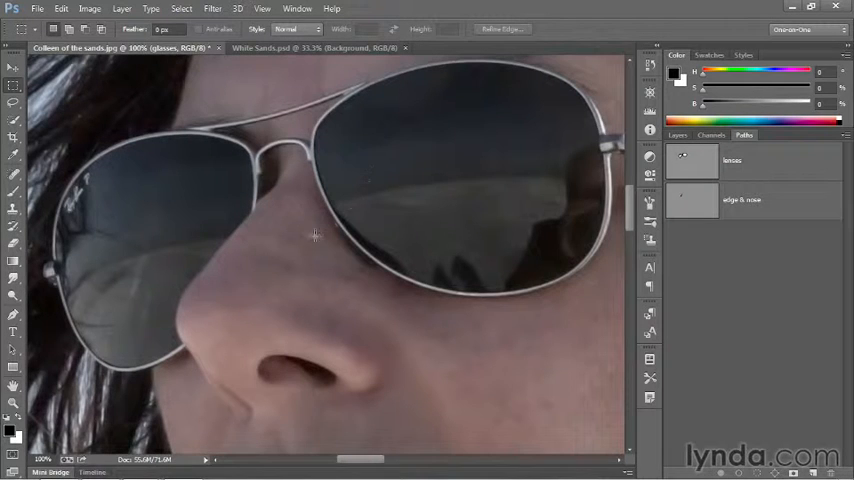
mouse_move(388, 170)
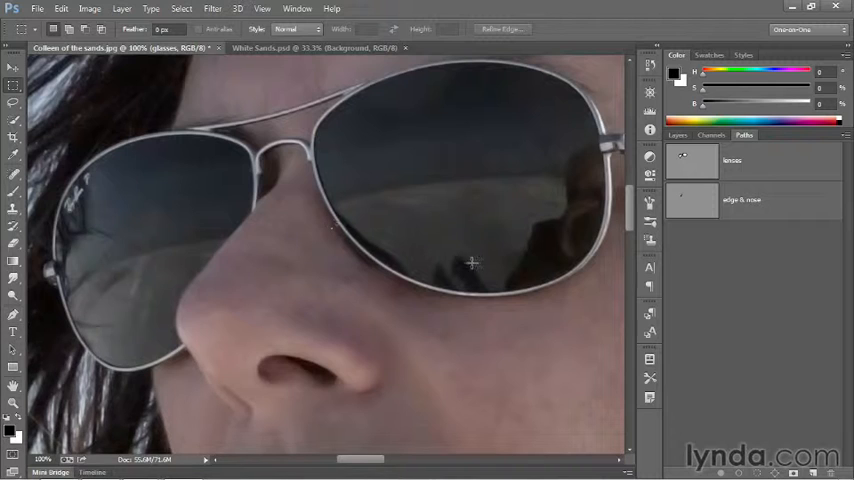
click(744, 160)
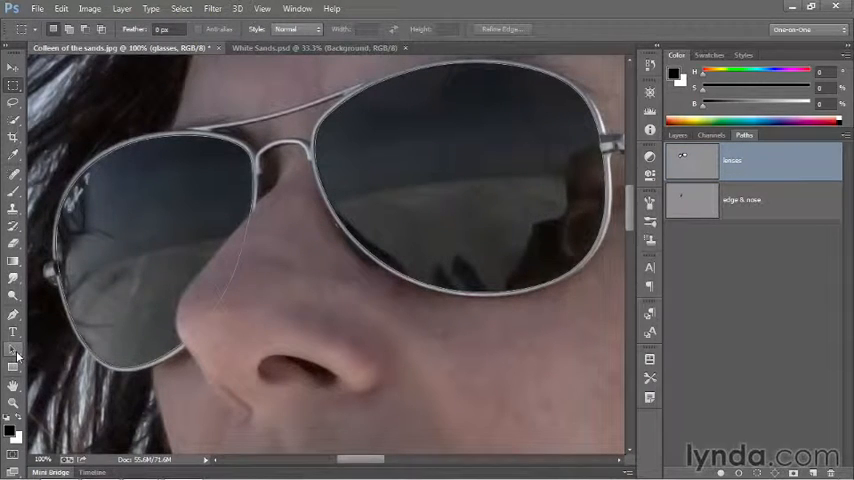
key(a)
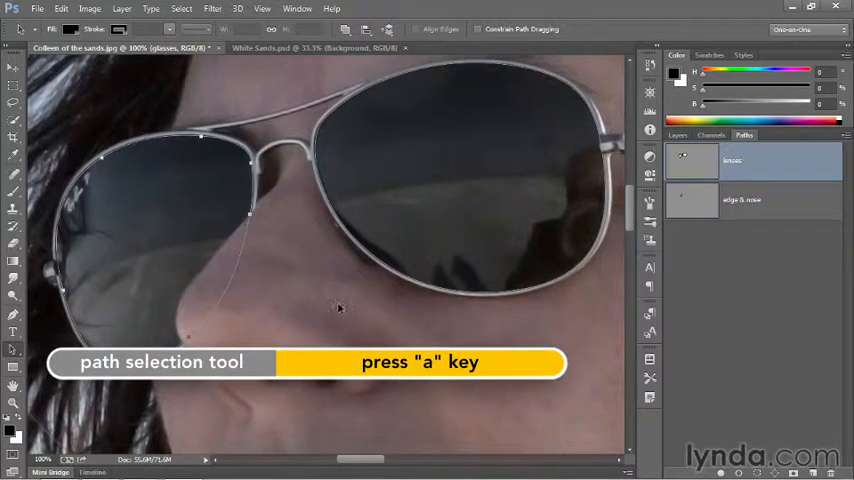
key(a)
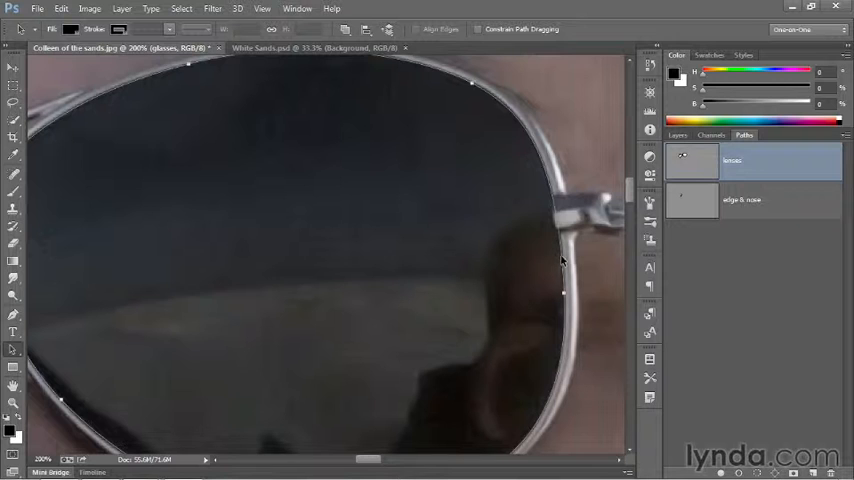
mouse_move(462, 292)
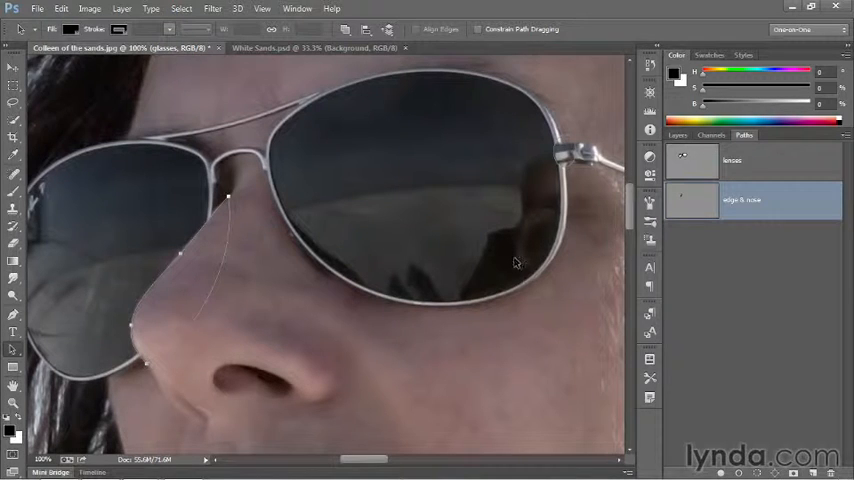
mouse_move(792, 268)
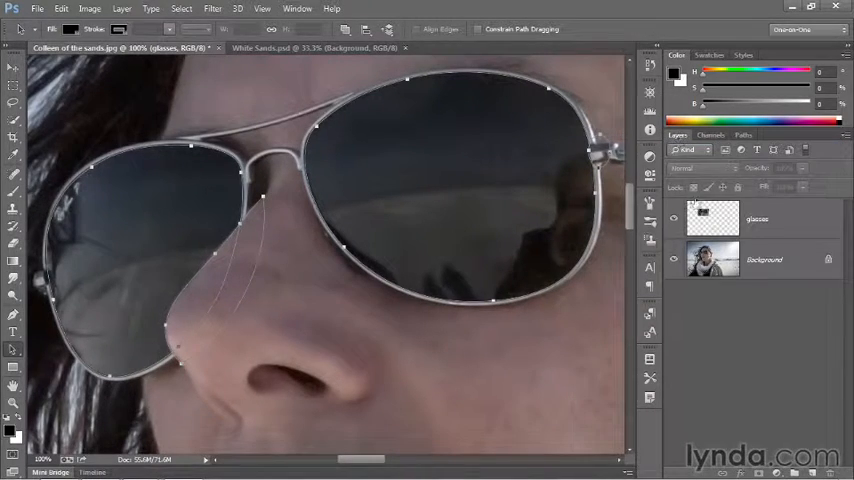
- Select the glasses layer and mask it with the current lens and nose-edge paths
click(776, 218)
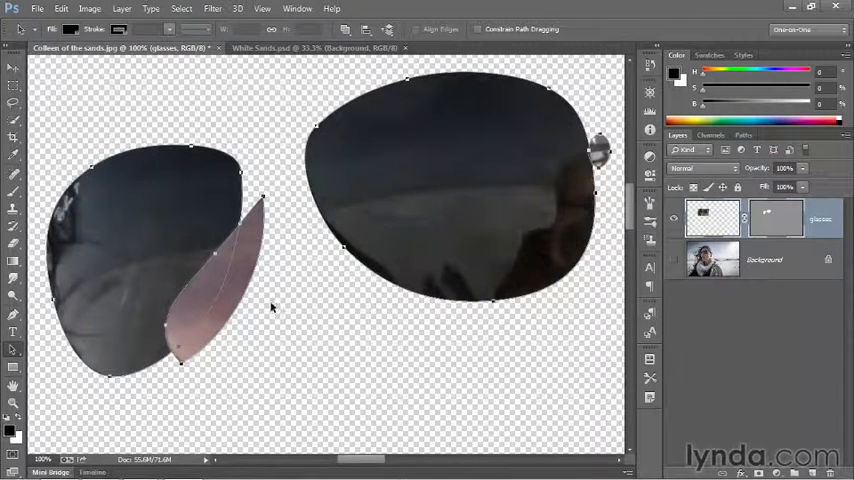
mouse_move(340, 288)
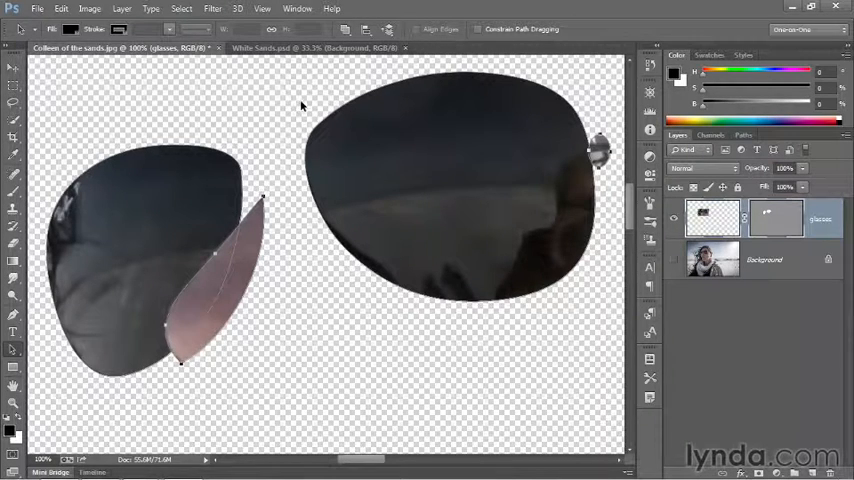
- Set the nose-edge path component to Subtract Front Shape from the lens mask
click(344, 28)
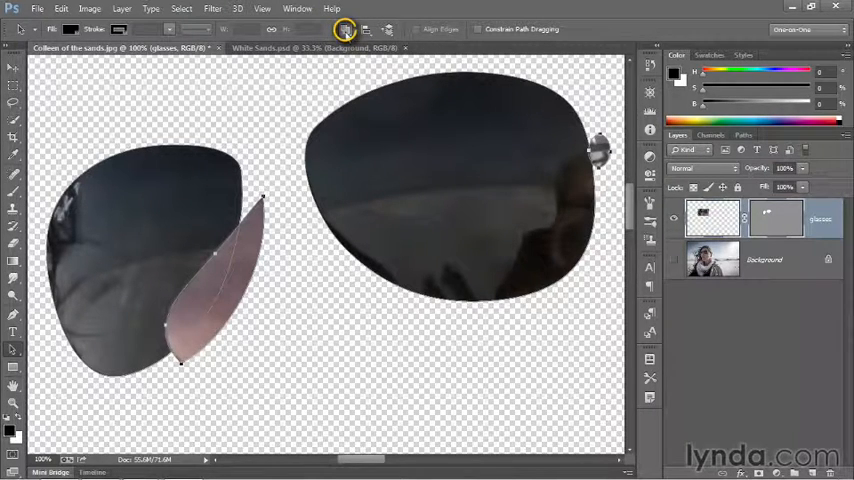
click(344, 28)
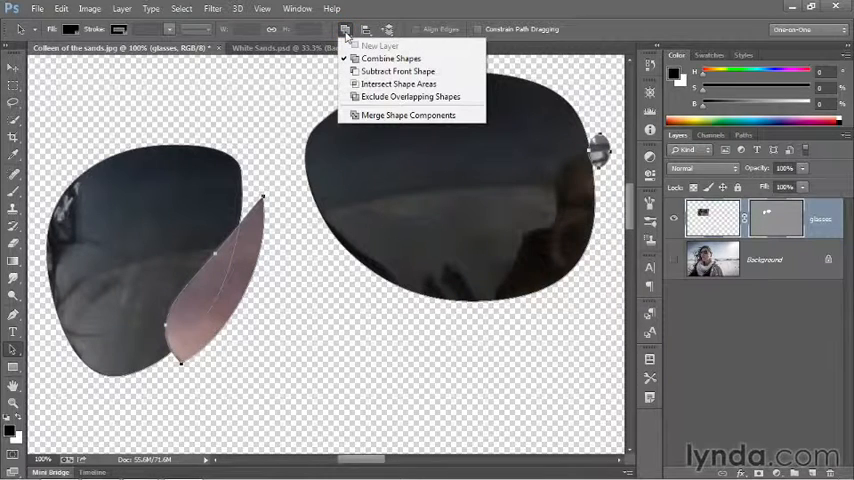
mouse_move(398, 72)
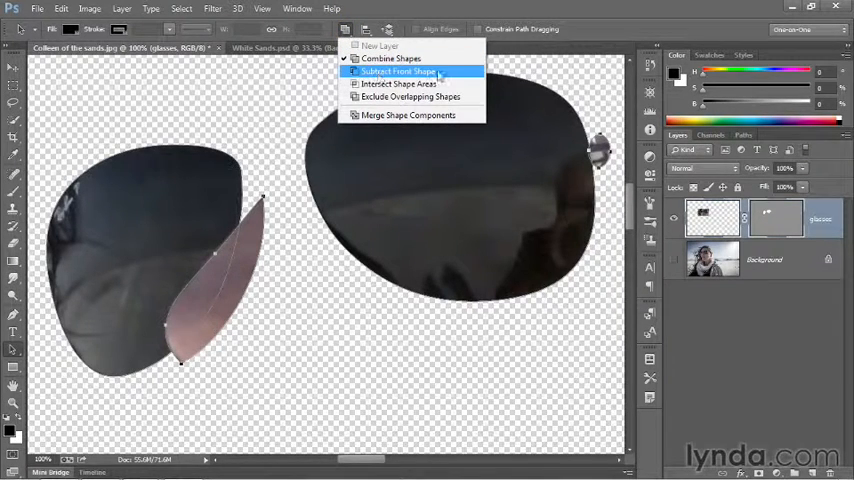
click(398, 72)
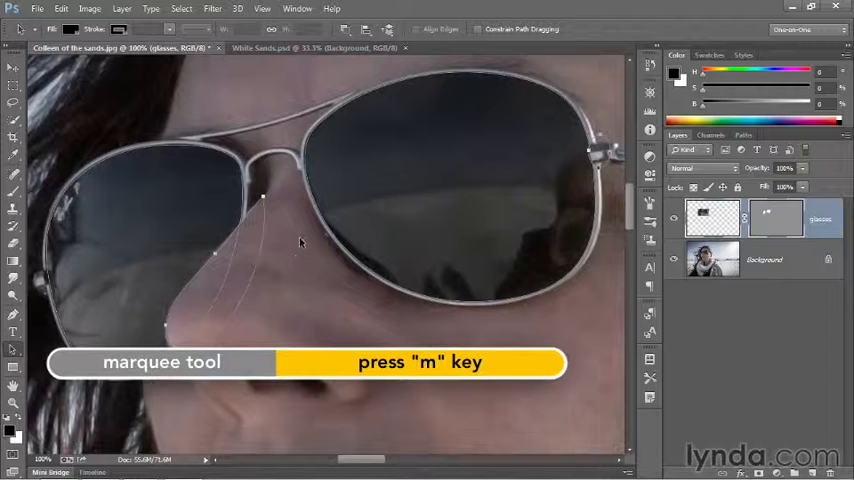
key(m)
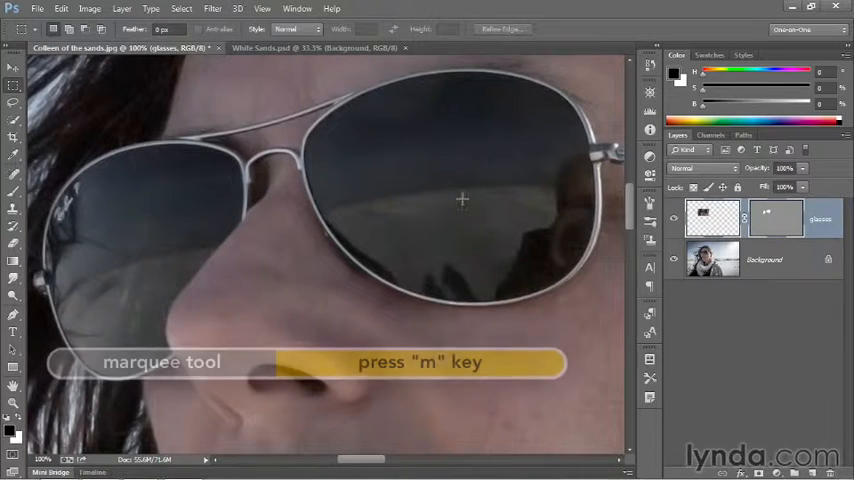
key(m)
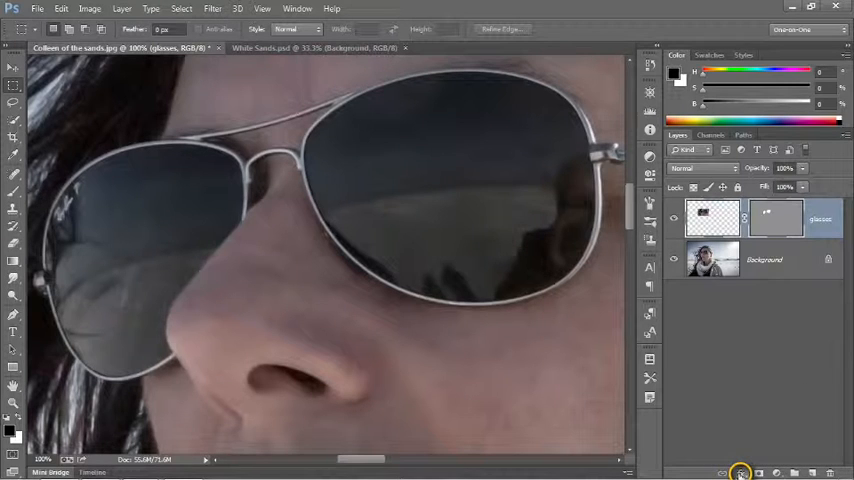
- Add a white Color Overlay effect in Overlay blend mode to the glasses layer
click(740, 472)
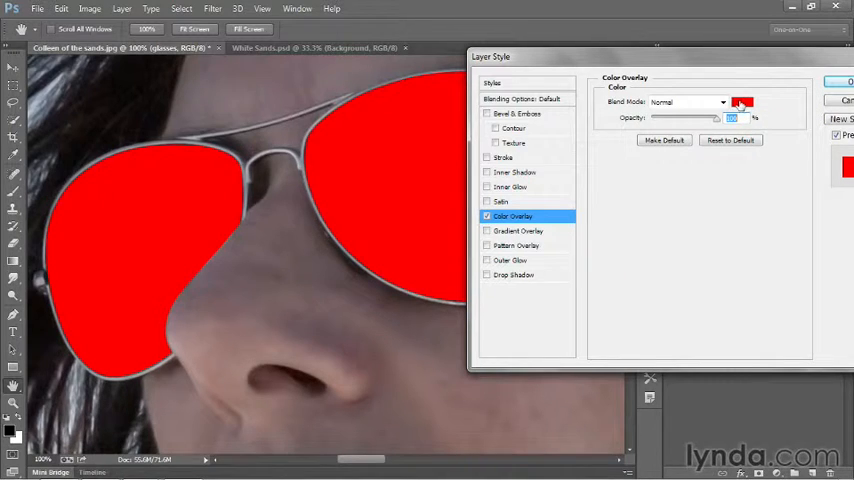
click(742, 100)
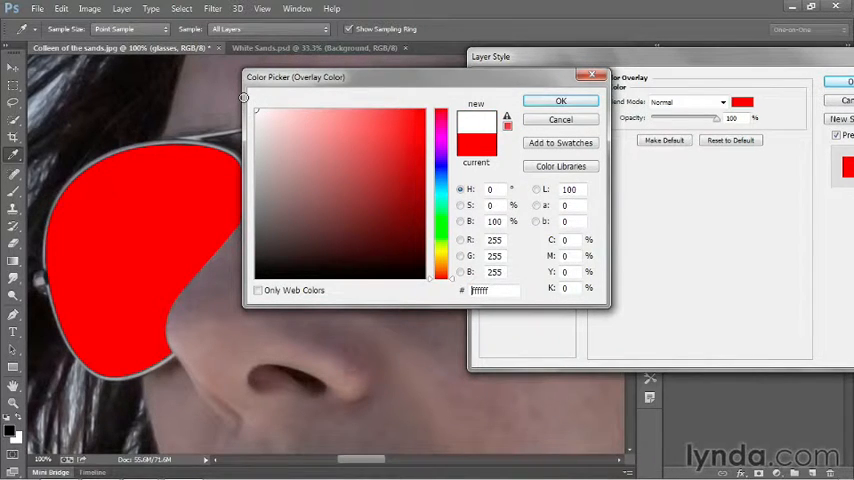
click(350, 120)
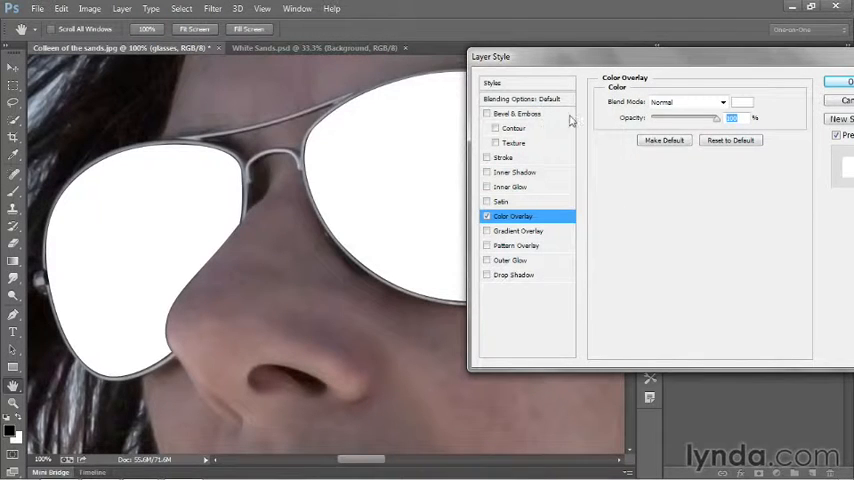
click(688, 102)
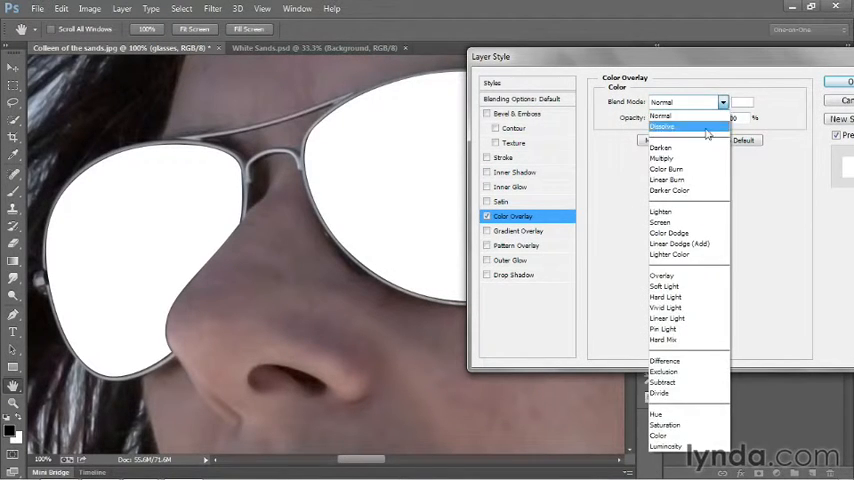
click(662, 276)
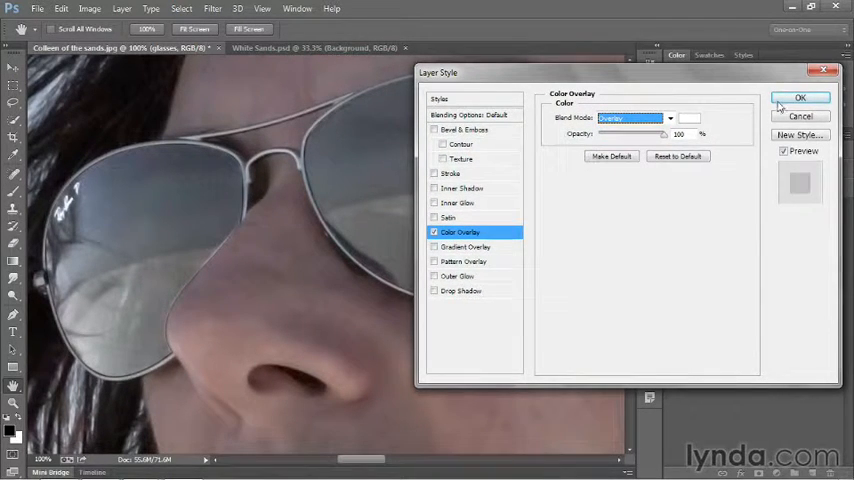
click(800, 96)
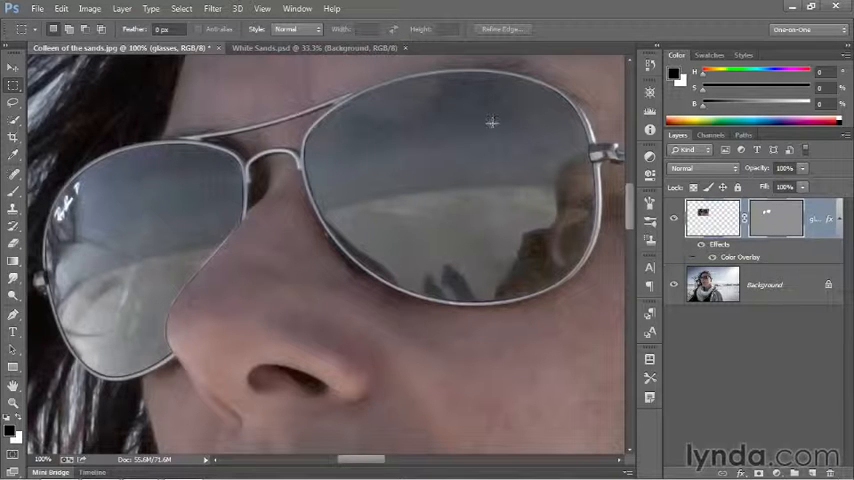
- Select the glasses vector mask, adjust its feather in Properties, and close the panel
click(296, 8)
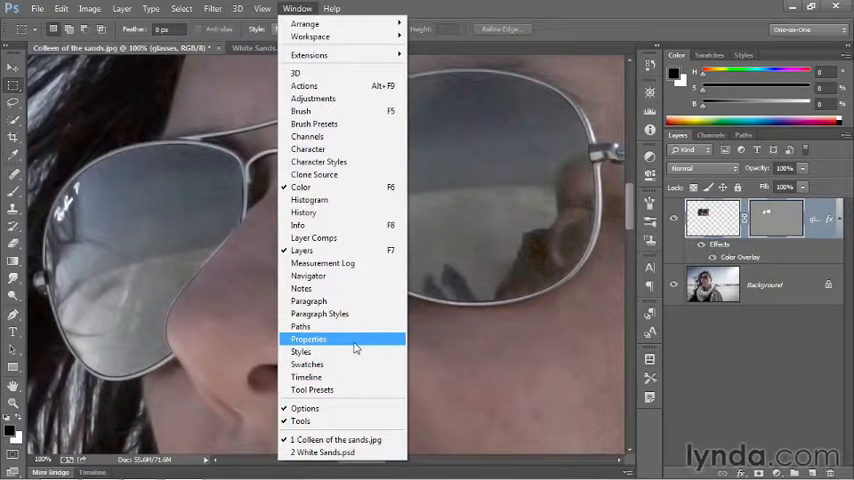
click(308, 338)
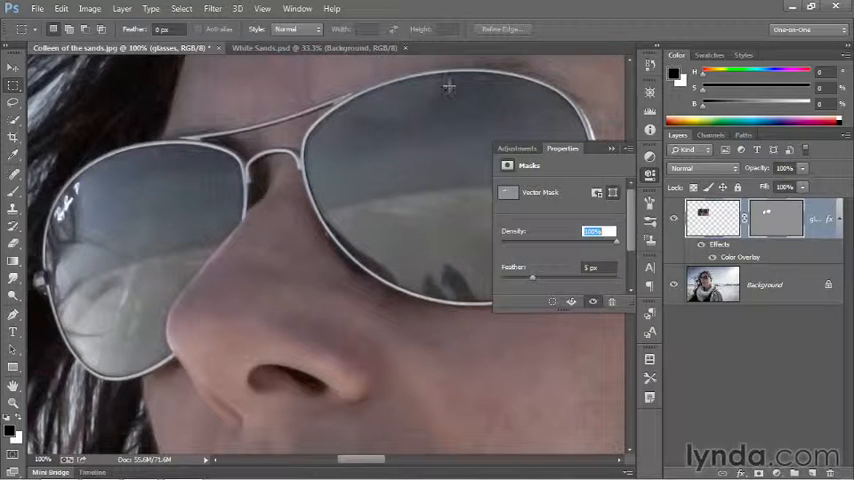
mouse_move(232, 164)
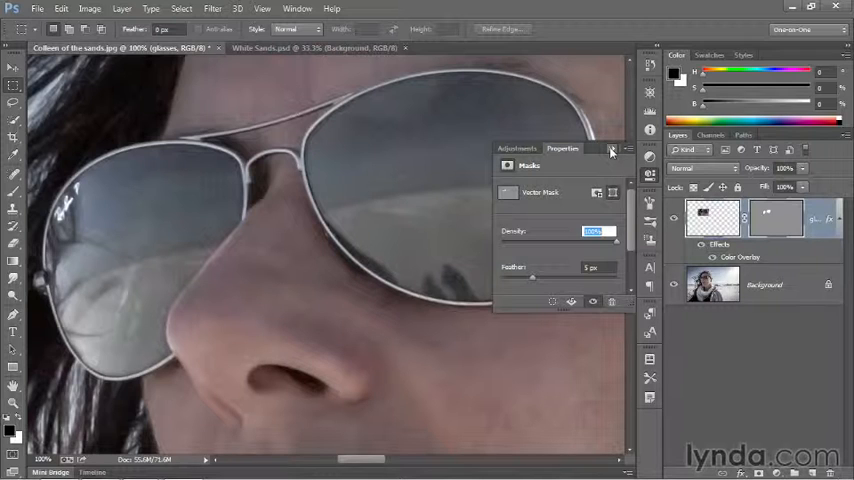
click(612, 148)
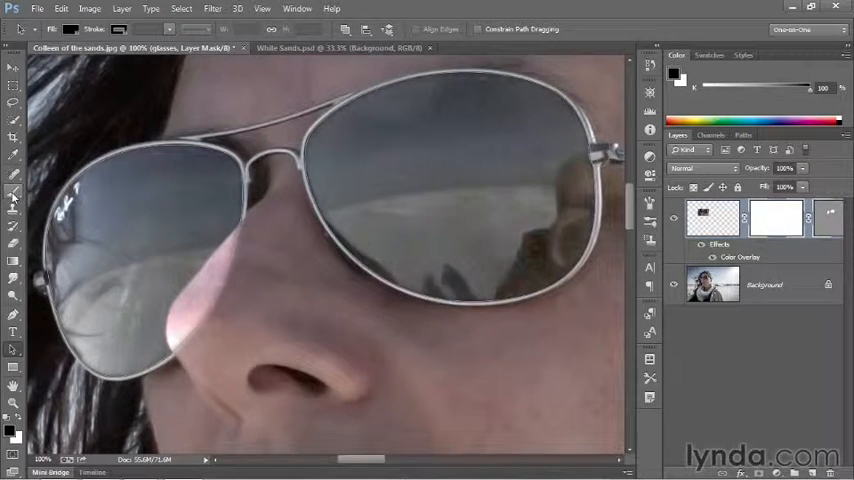
mouse_move(14, 192)
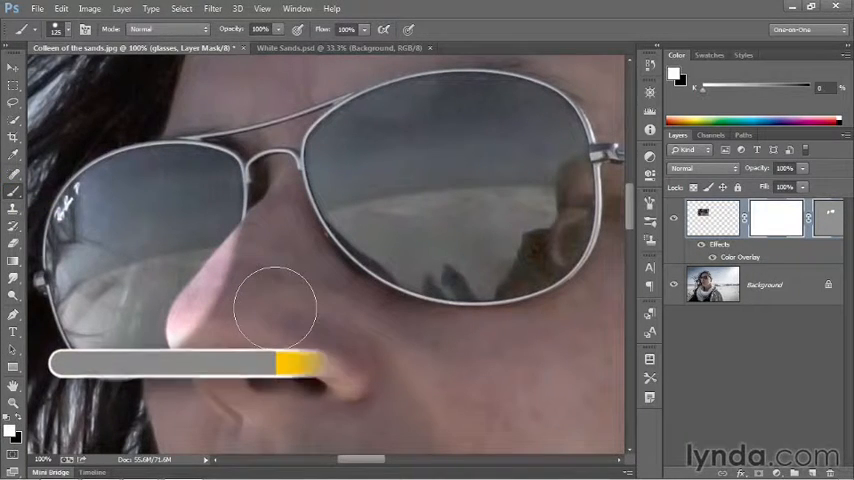
- Reset to default black/white colours and paint black on the mask over the nose
key(d)
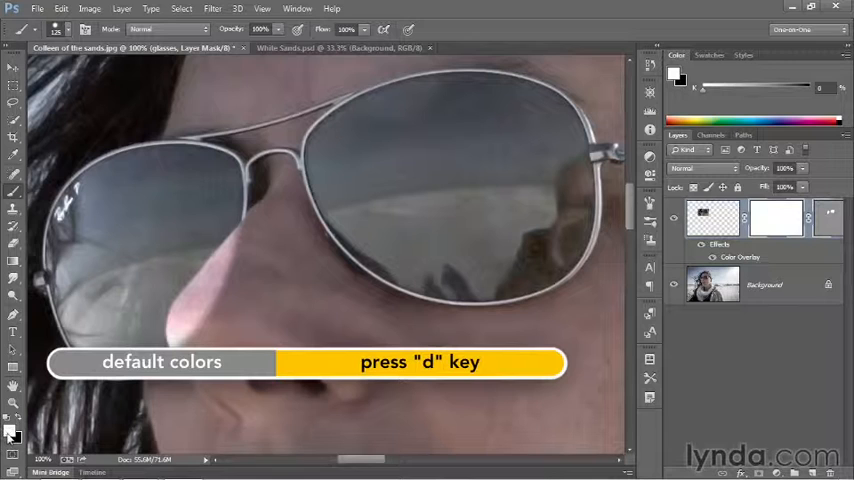
key(d)
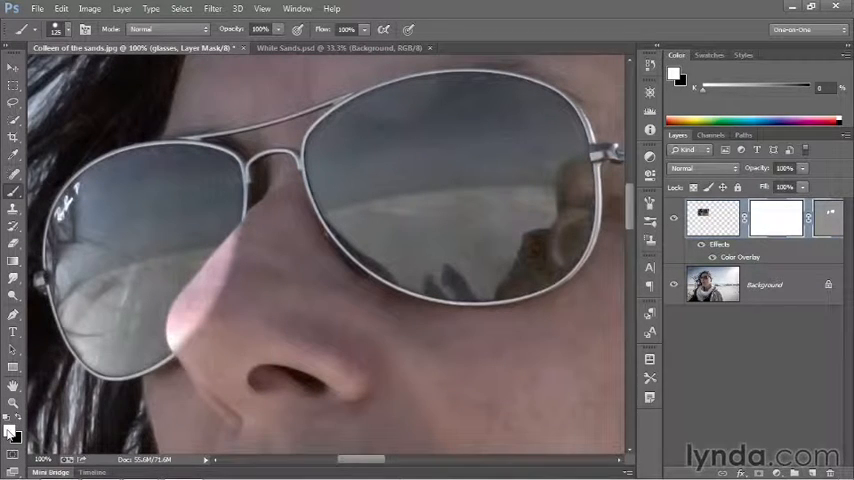
key(x)
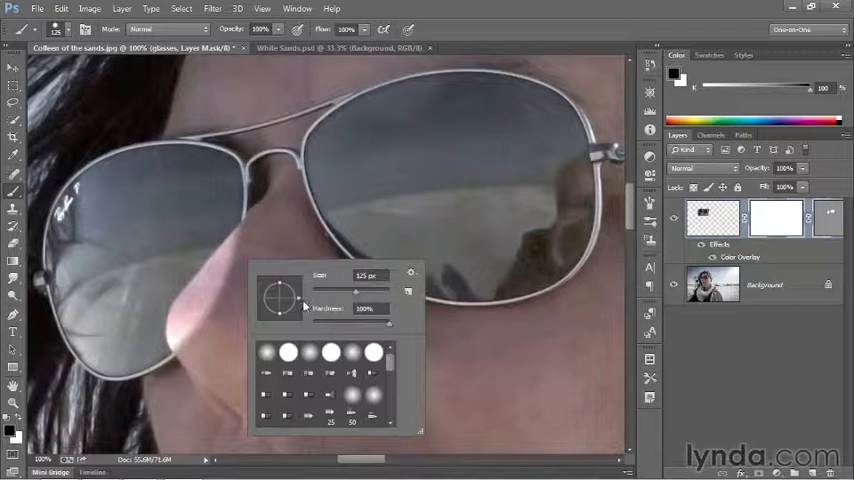
mouse_move(476, 322)
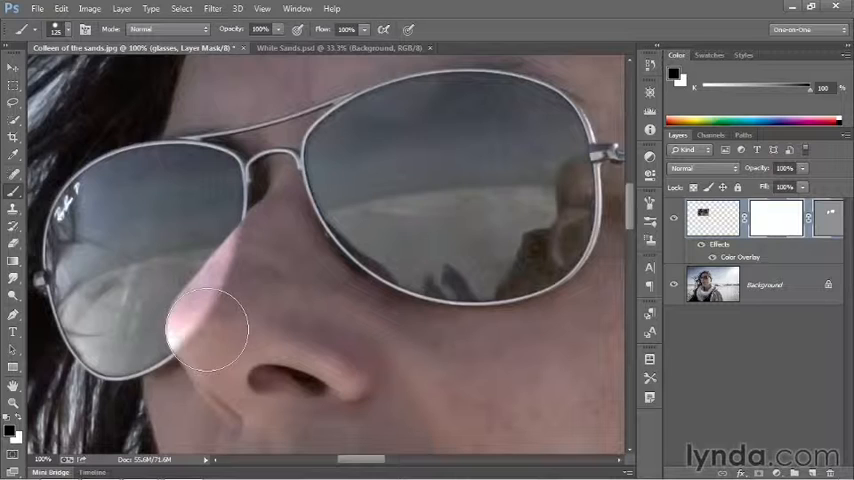
click(204, 330)
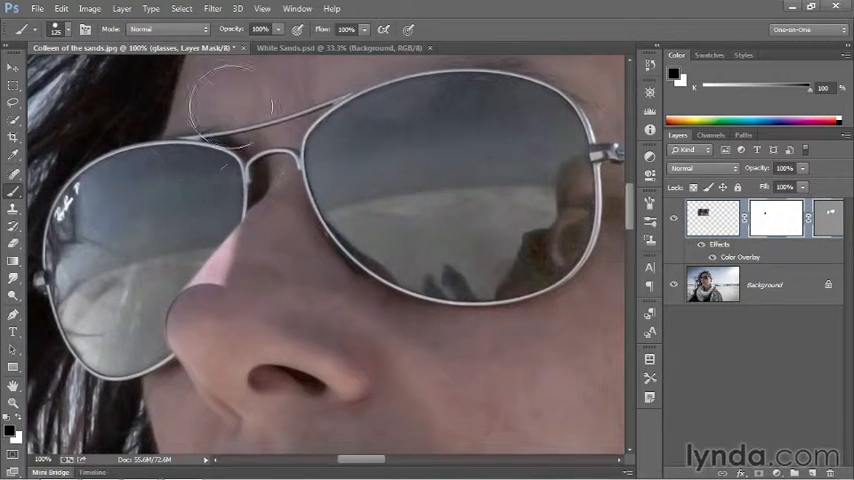
click(296, 8)
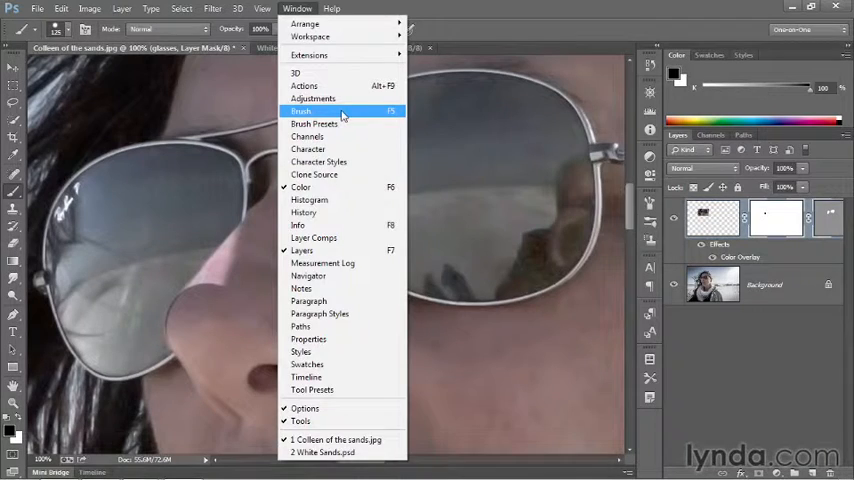
click(300, 112)
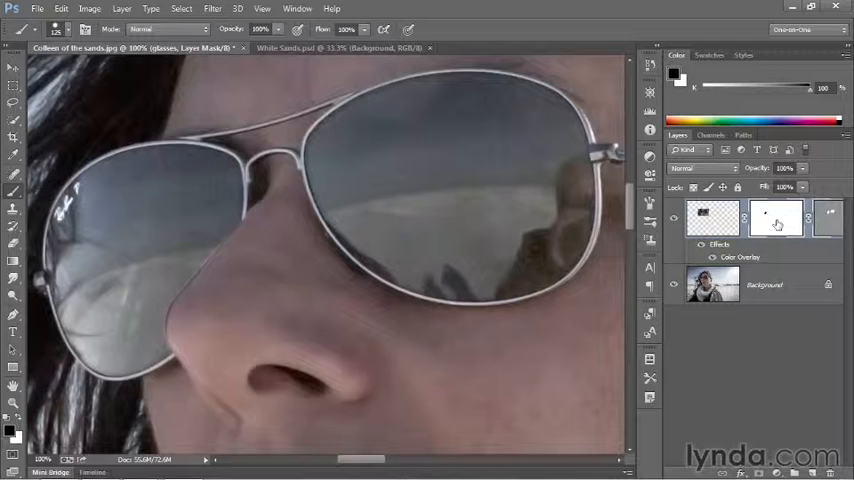
- Bring up the lens pixel mask's density and feather settings and raise the feather
double_click(776, 216)
text(2)
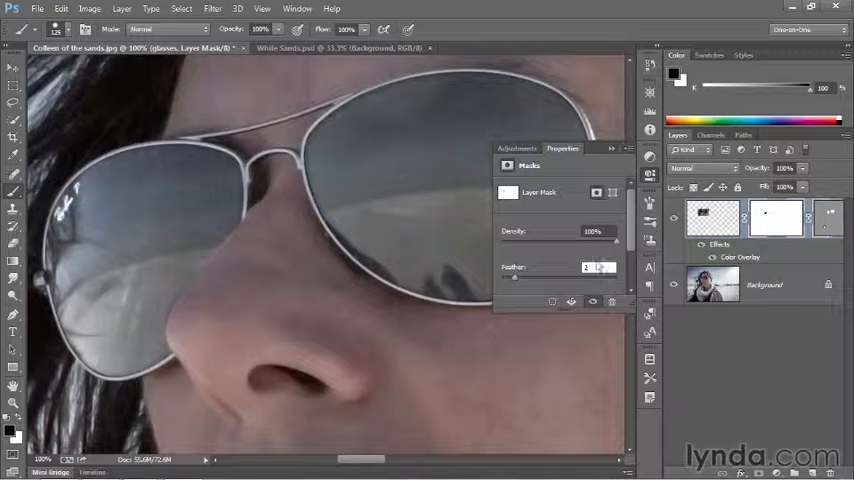
mouse_move(608, 252)
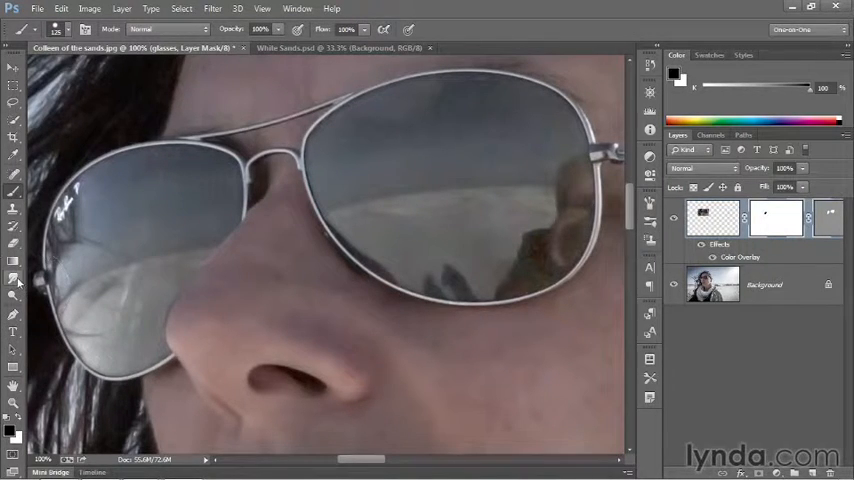
- Switch to the Blur Tool at 50% strength to soften the mask edge by the nose
click(14, 278)
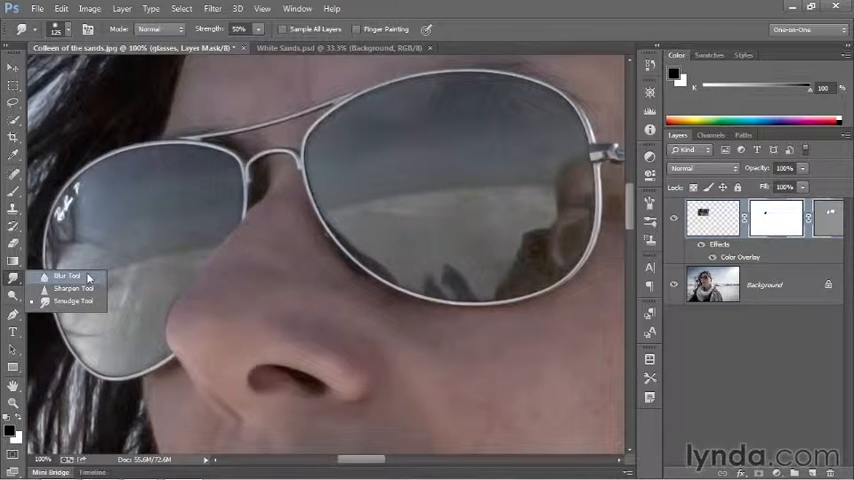
mouse_move(76, 300)
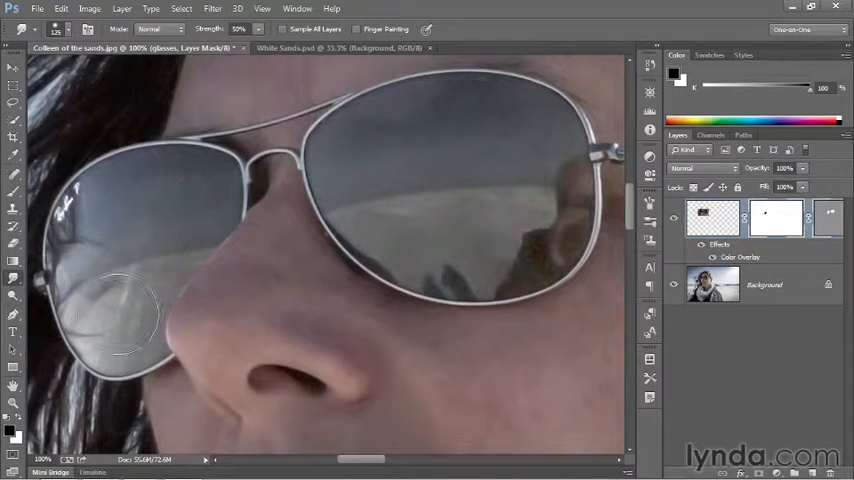
mouse_move(12, 192)
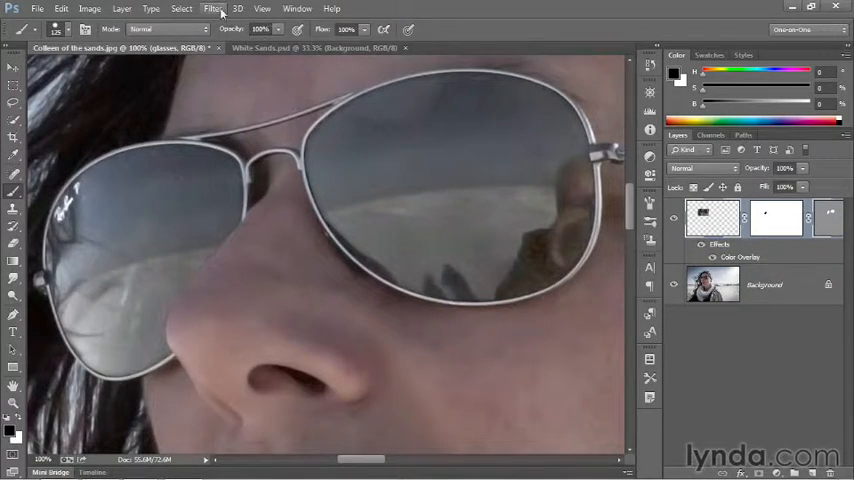
- Run Filter > Noise > Reduce Noise with the High noise preset on the glasses layer
click(212, 8)
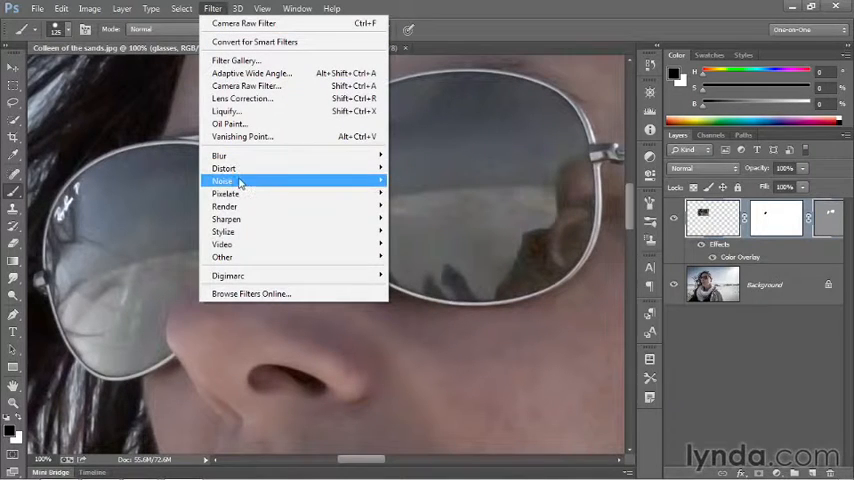
mouse_move(222, 180)
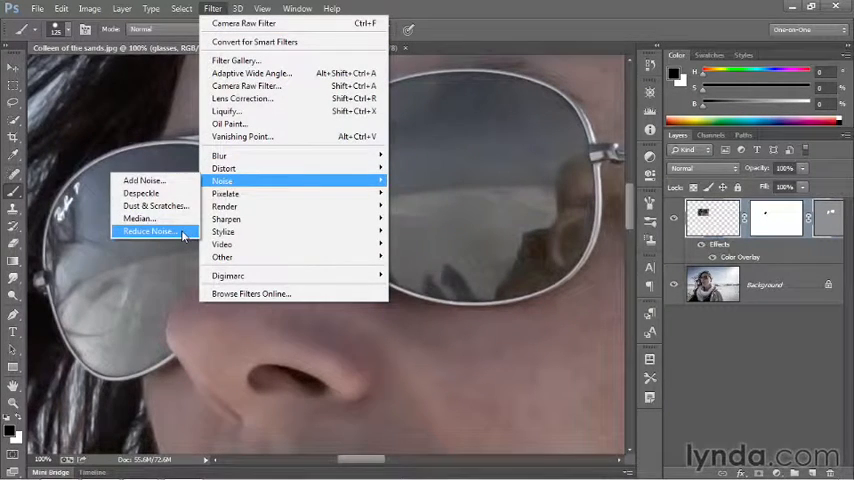
click(148, 232)
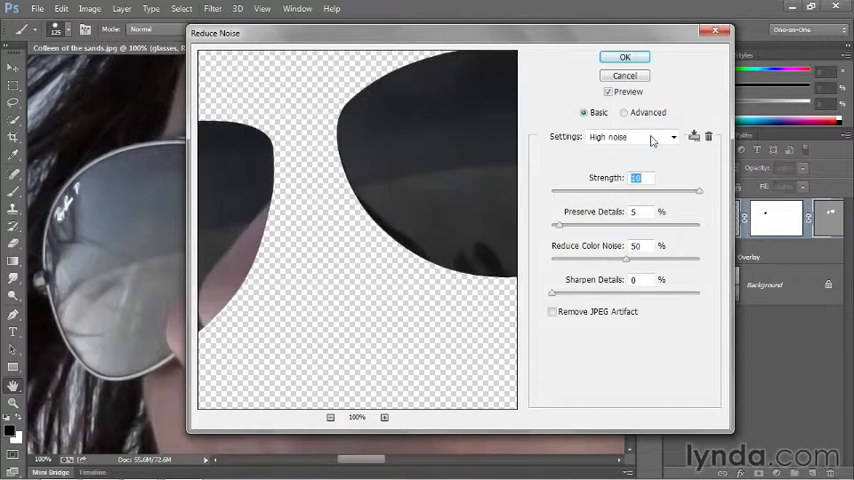
click(672, 136)
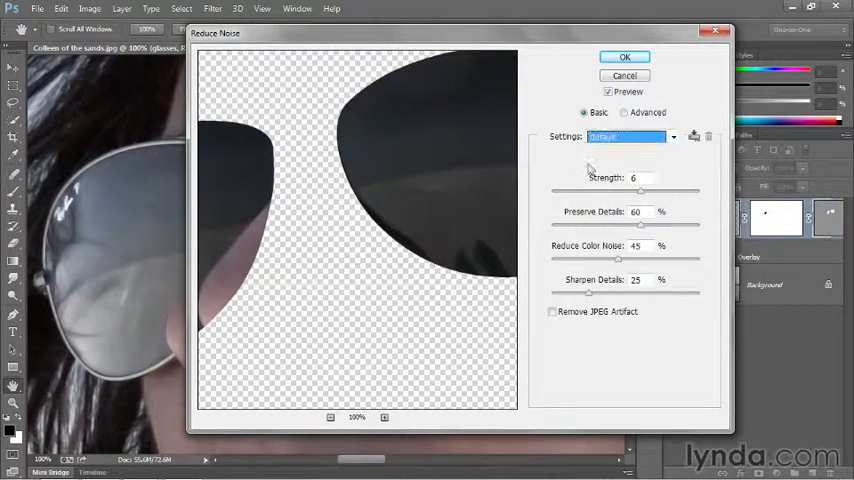
click(672, 136)
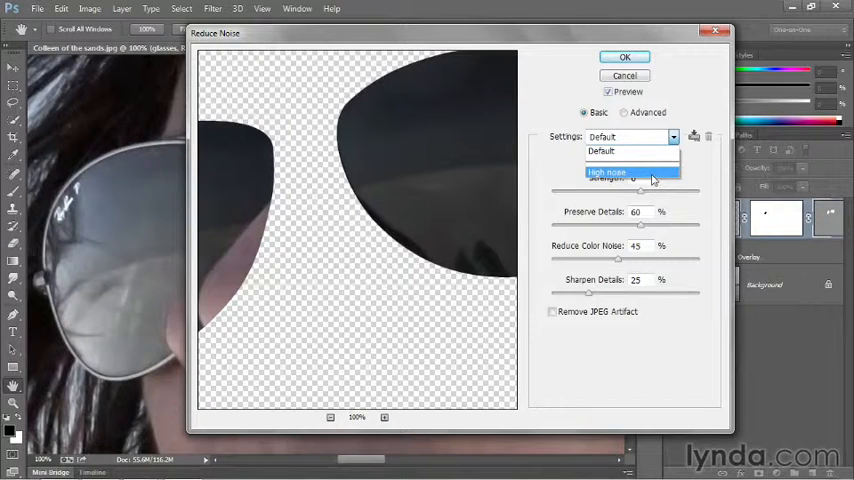
click(608, 172)
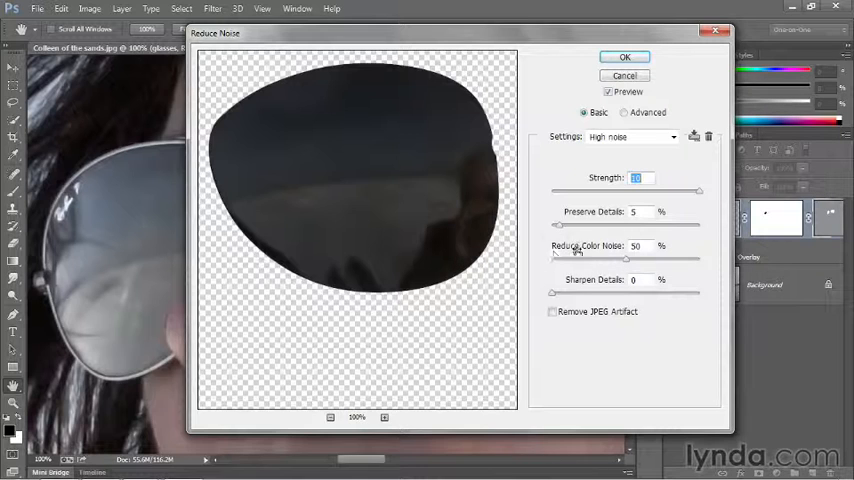
mouse_move(578, 258)
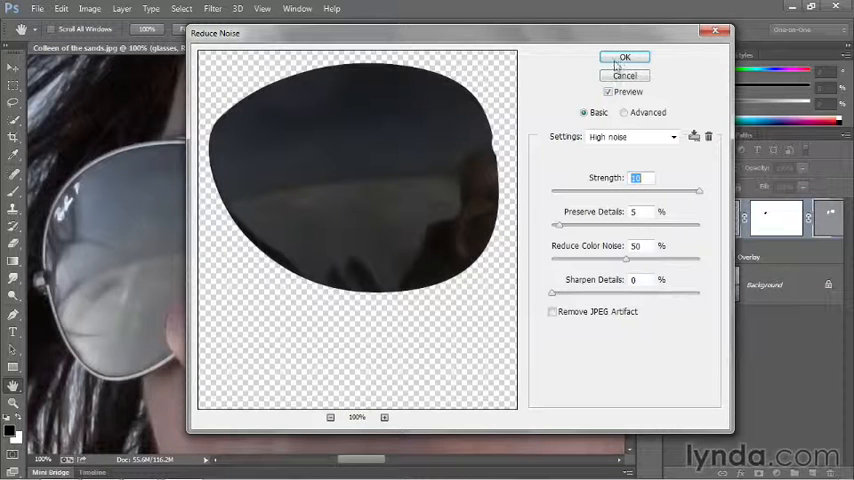
click(624, 56)
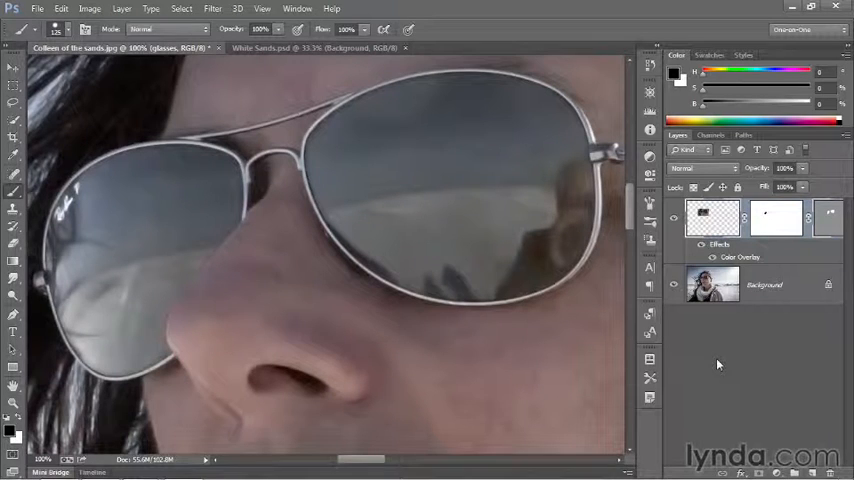
mouse_move(430, 110)
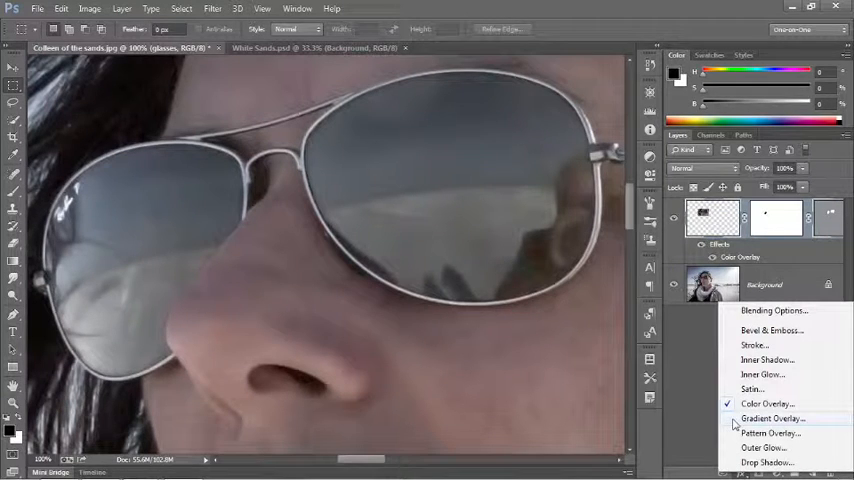
- Add a Gradient Overlay effect to the glasses layer with Style set to Reflected
click(772, 418)
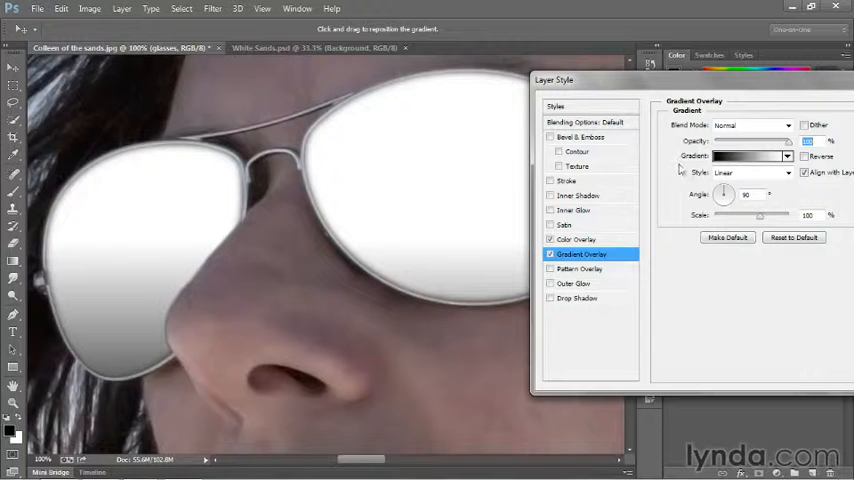
click(786, 172)
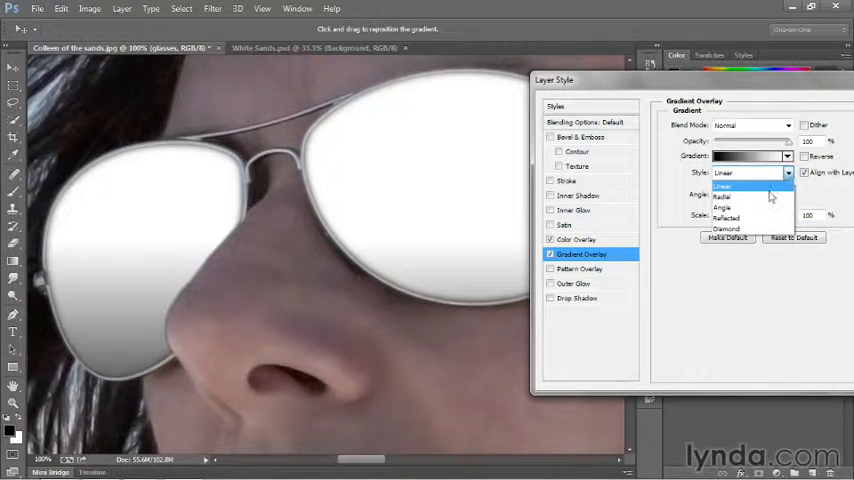
click(726, 218)
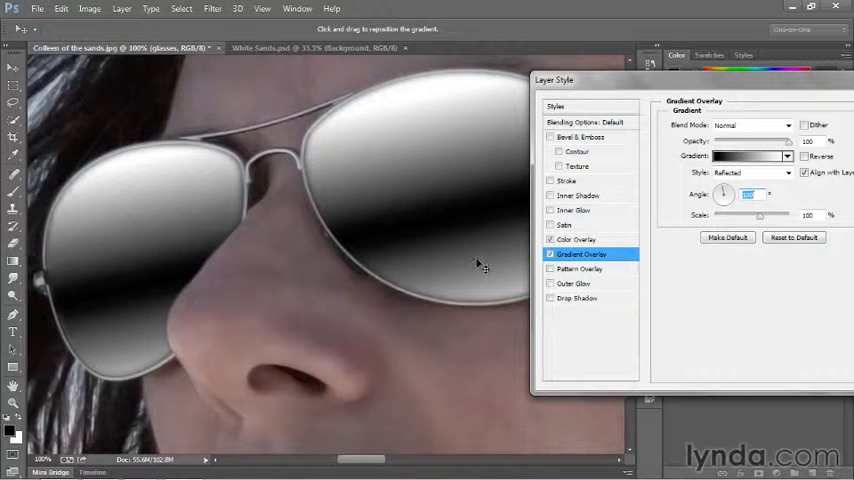
- Reposition the gradient band across the lenses and choose its blend mode
drag(478, 264, 440, 208)
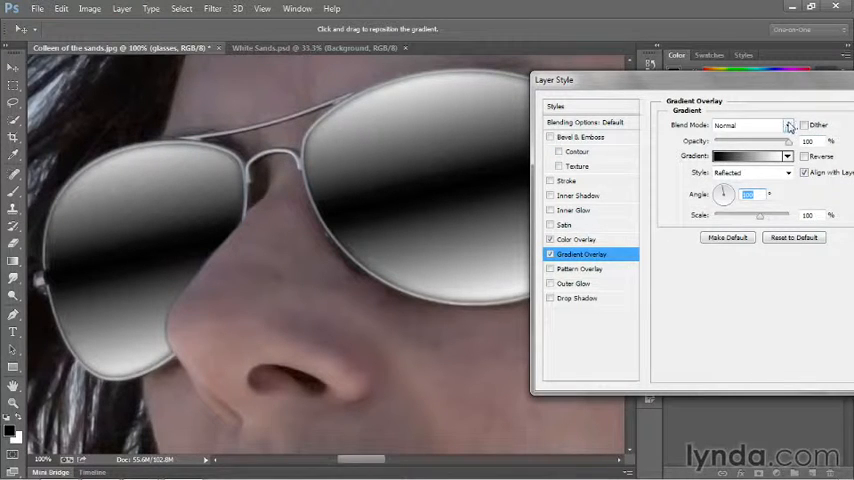
click(788, 126)
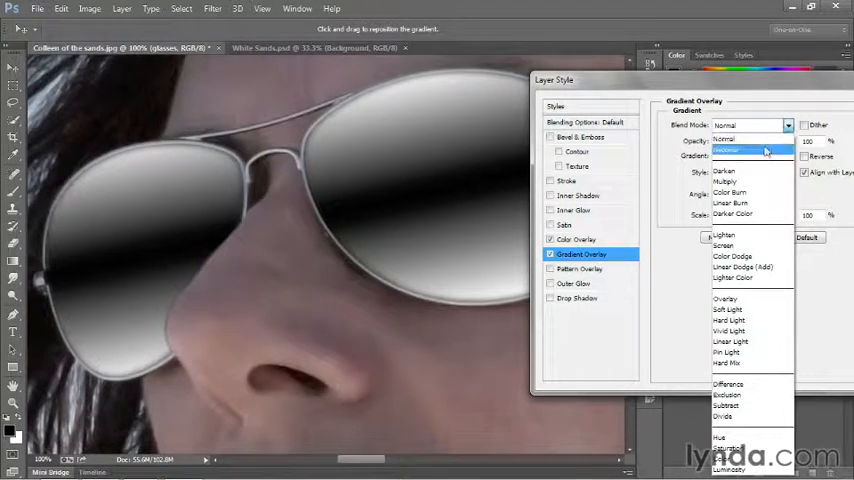
click(742, 268)
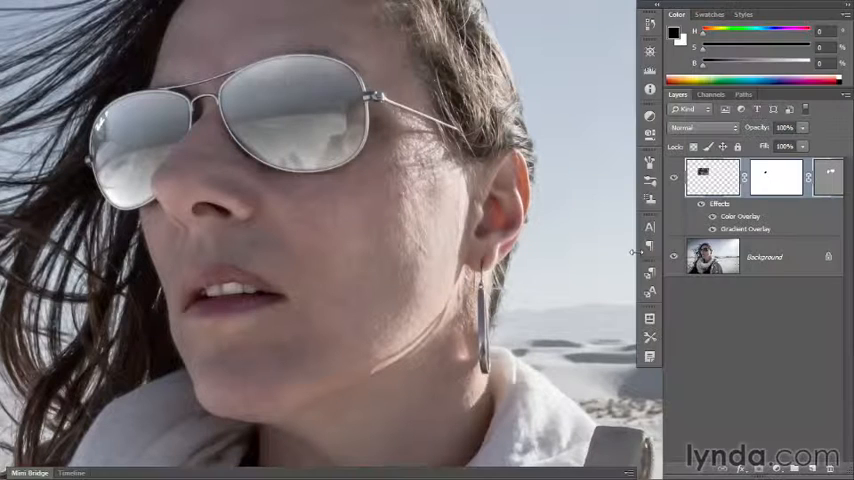
- Toggle the side panels to view the whole portrait with mirrored lenses
key(shift+tab)
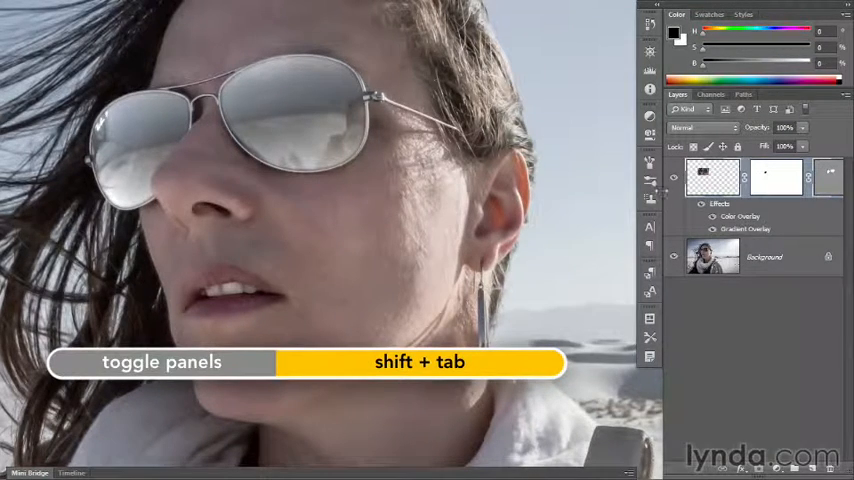